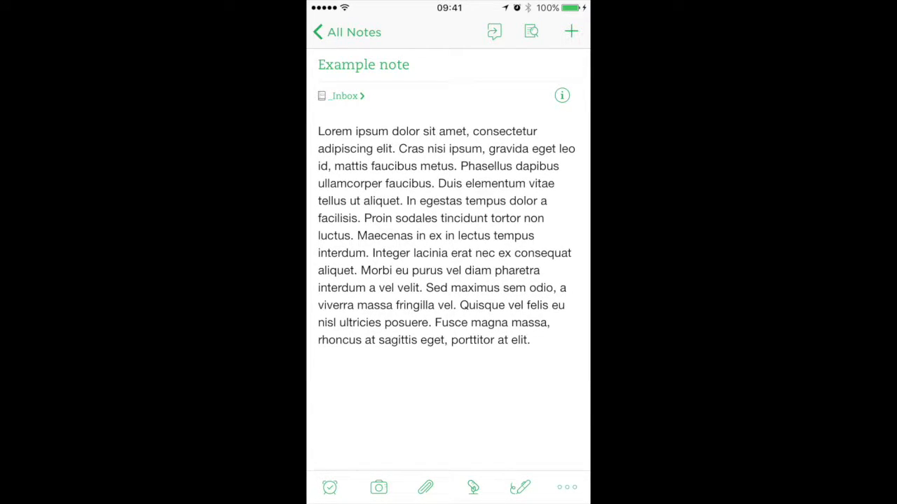
Open the Example note's Share > Print preview and swipe through its two pages.
click(566, 487)
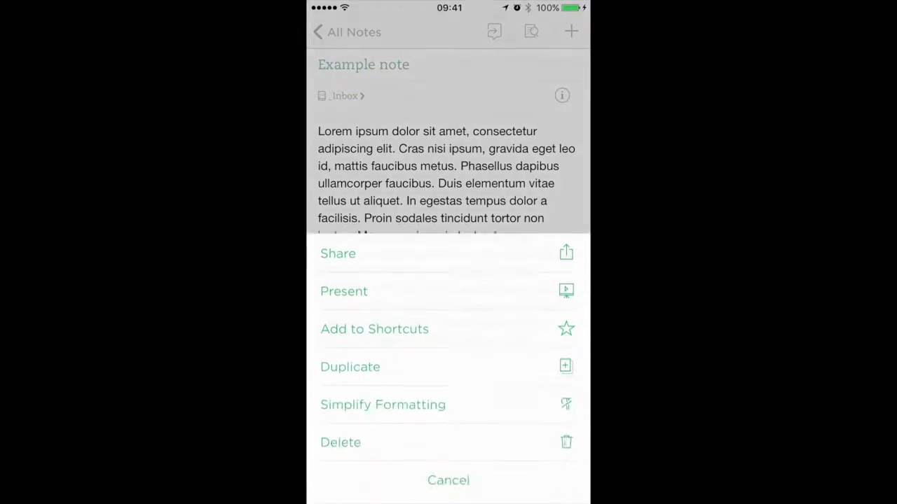
click(338, 253)
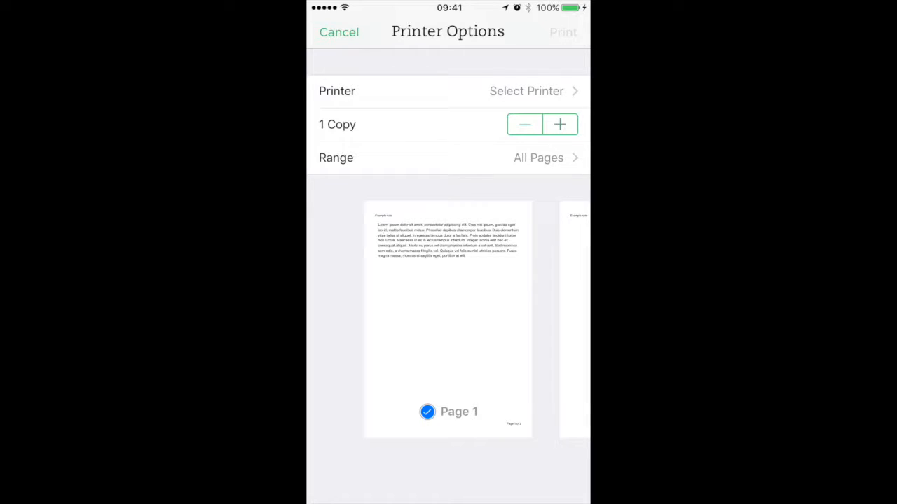
scroll(left, 3)
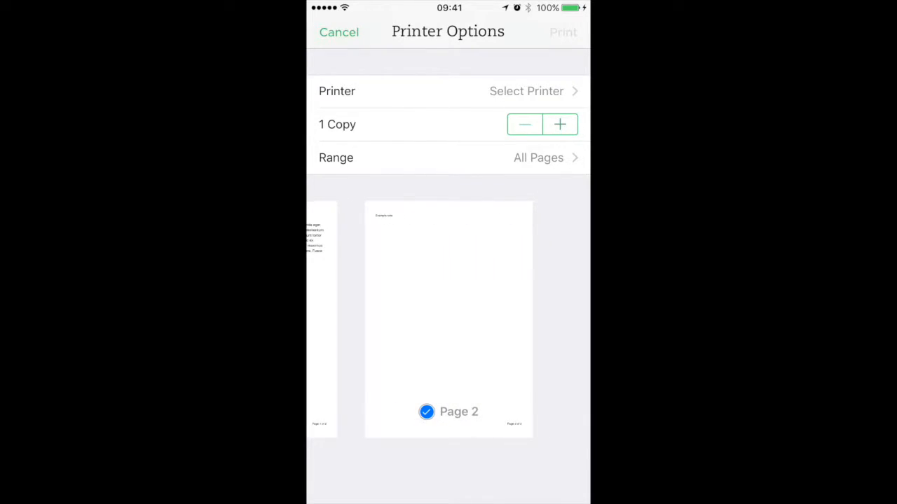
Expand the page thumbnail into a full-size PDF preview.
click(426, 412)
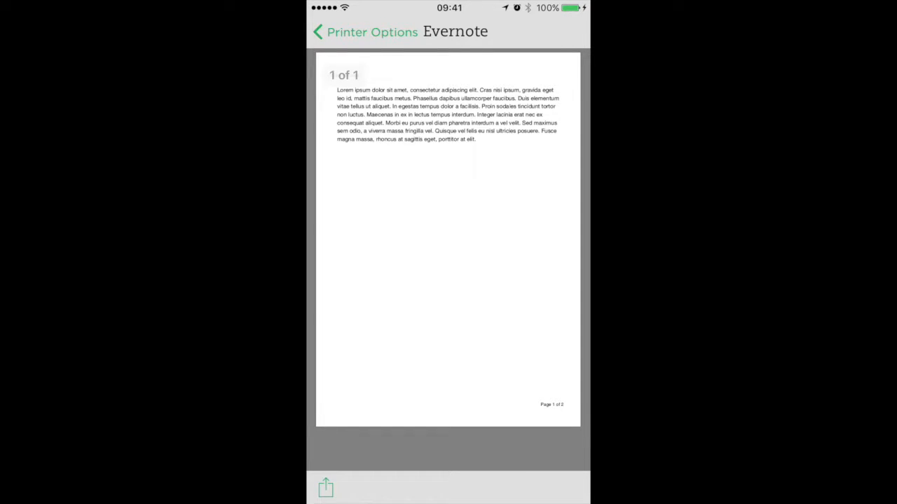
Save the PDF to Dropbox _INBOX as Evernote.pdf, replacing the existing file.
click(325, 487)
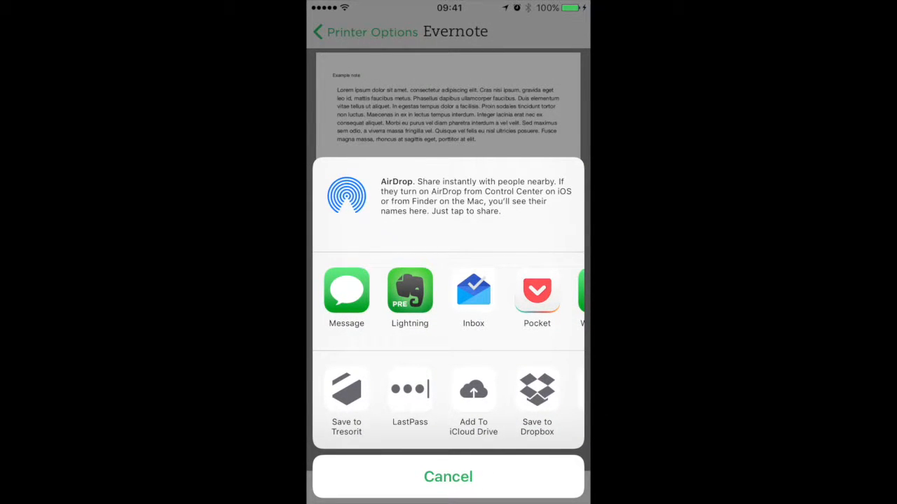
click(537, 389)
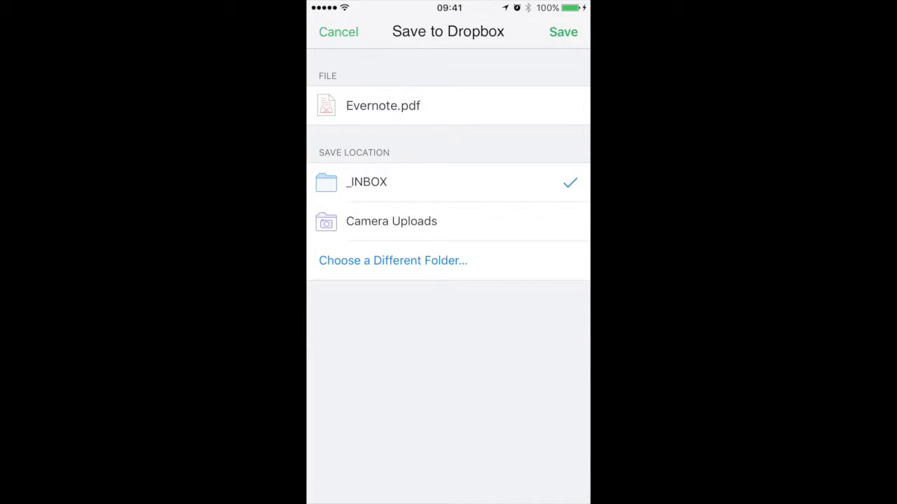
click(563, 32)
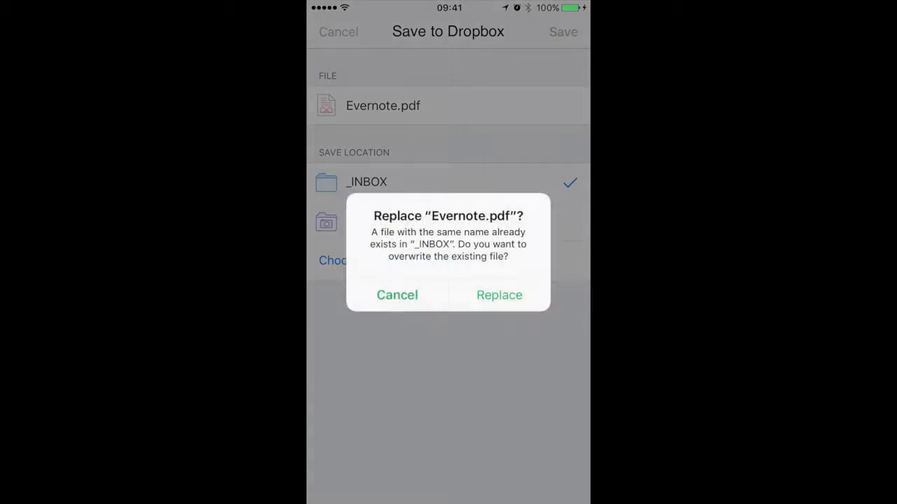
click(498, 294)
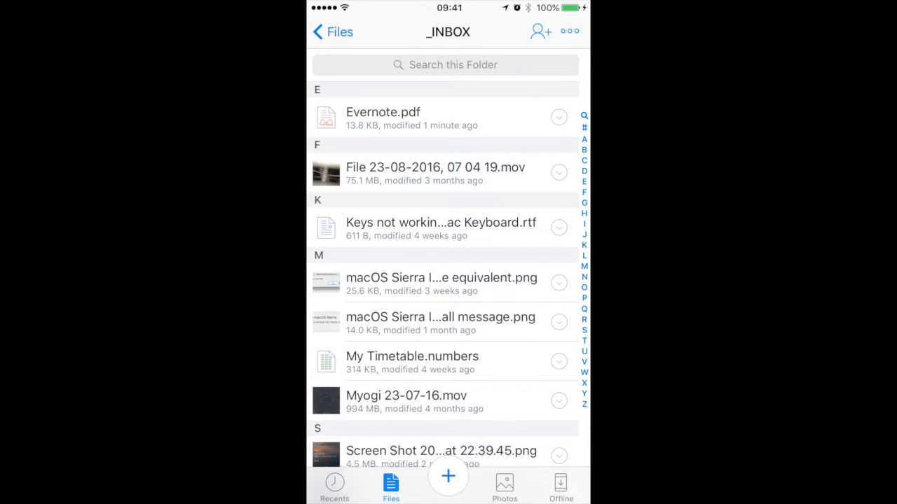
View Evernote.pdf in Dropbox, then return to Evernote's share sheet.
click(382, 117)
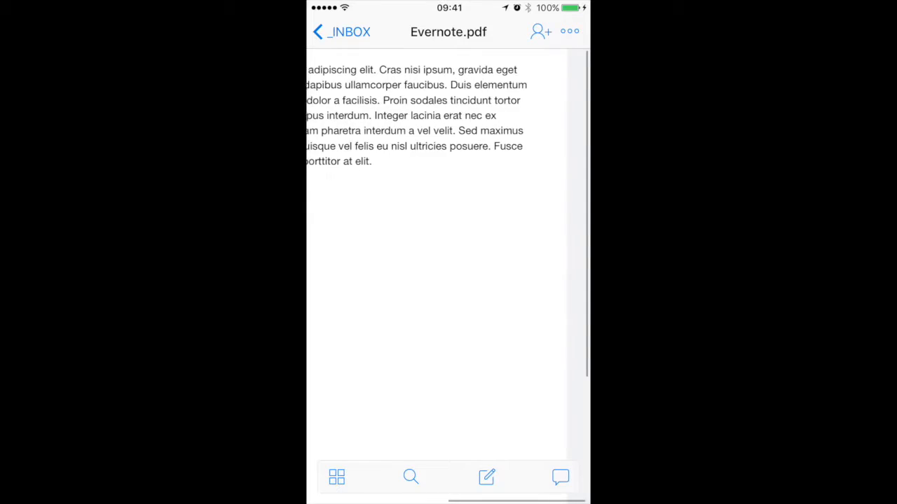
click(340, 31)
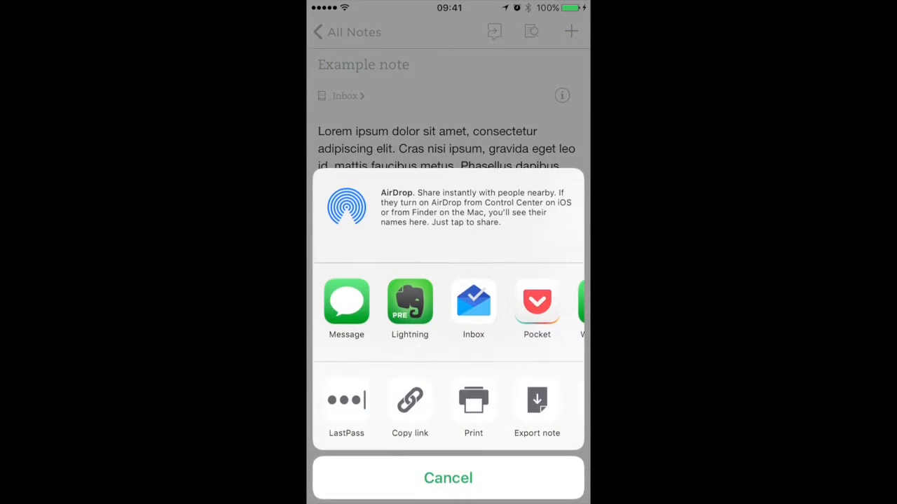
Reopen Print options for the Example note and expand the page into a full PDF preview.
click(473, 400)
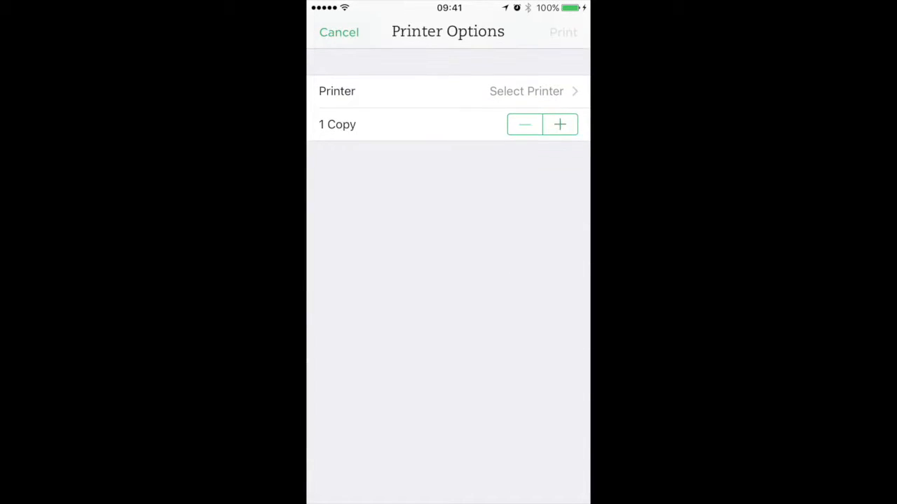
click(526, 91)
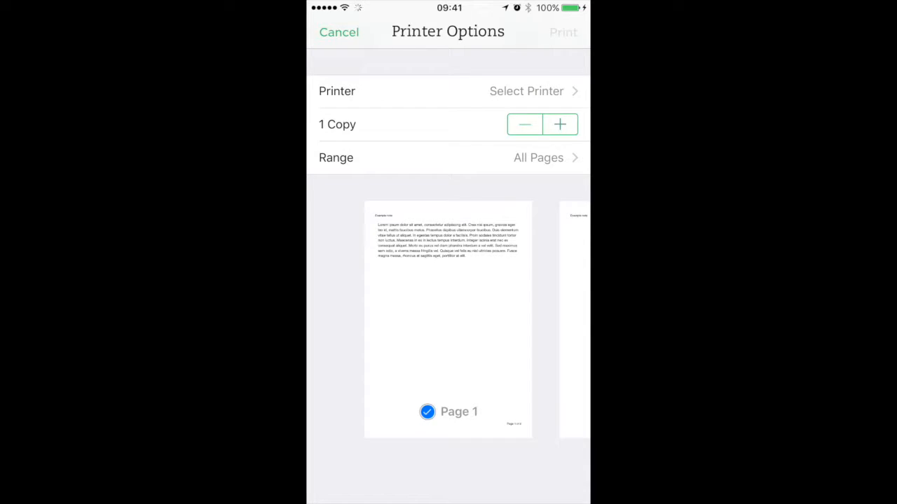
click(447, 315)
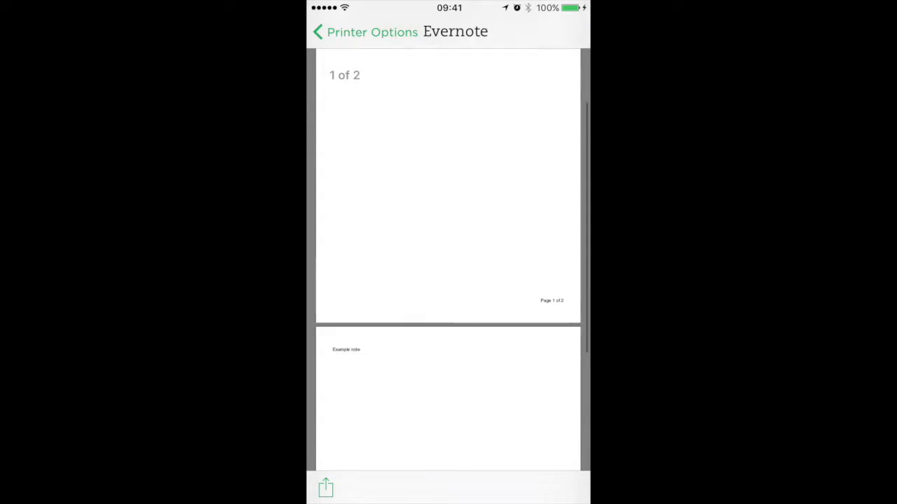
scroll(up, 3)
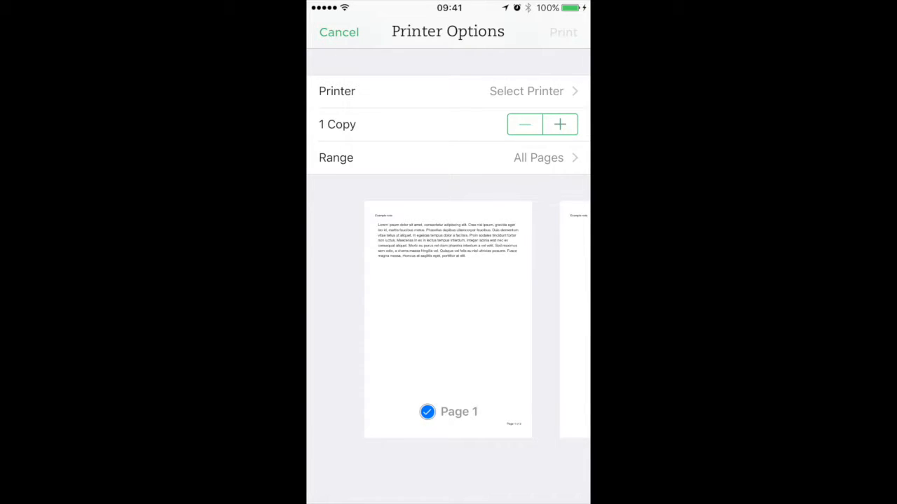
click(448, 316)
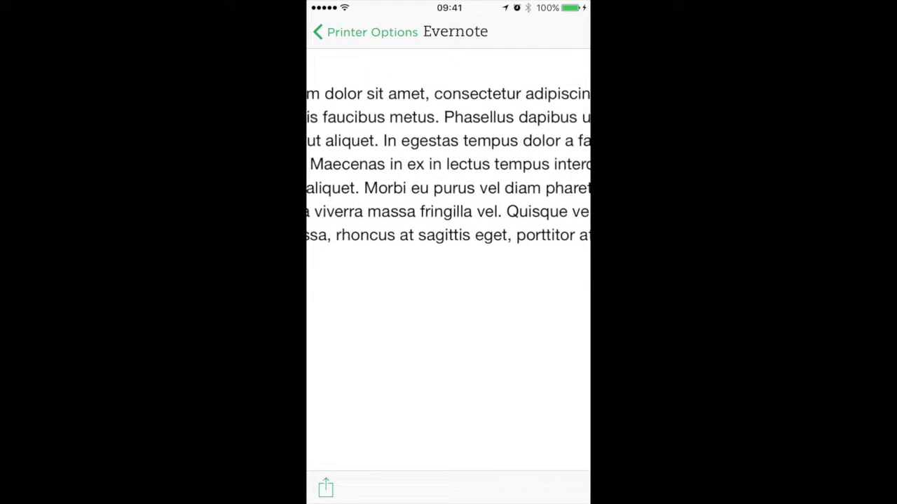
Share the PDF to Dropbox and save Evernote.pdf into the _INBOX folder.
click(325, 487)
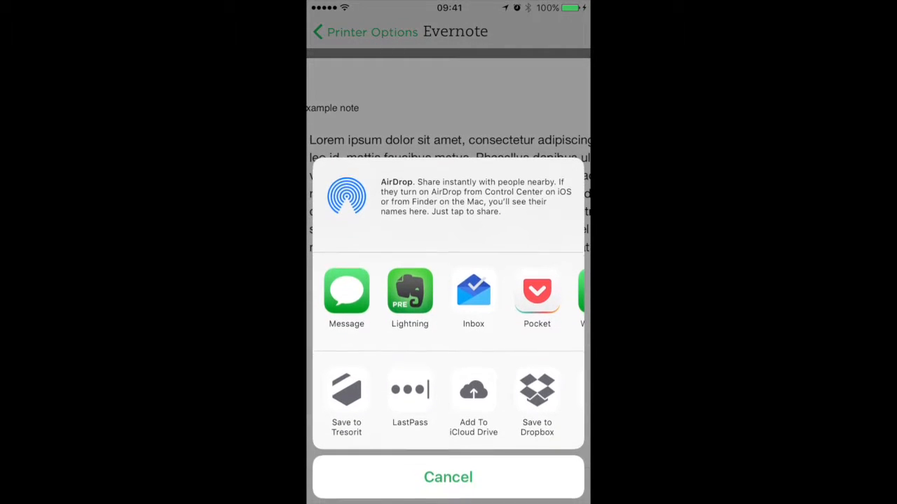
click(537, 400)
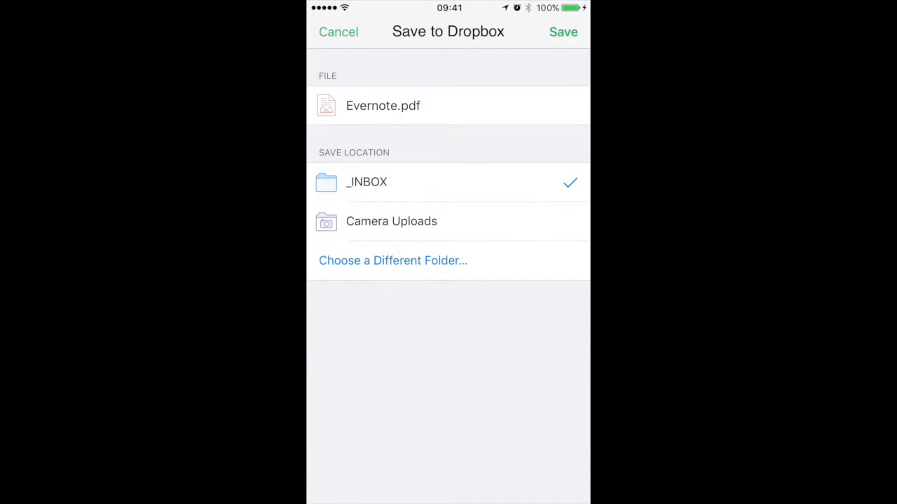
click(564, 32)
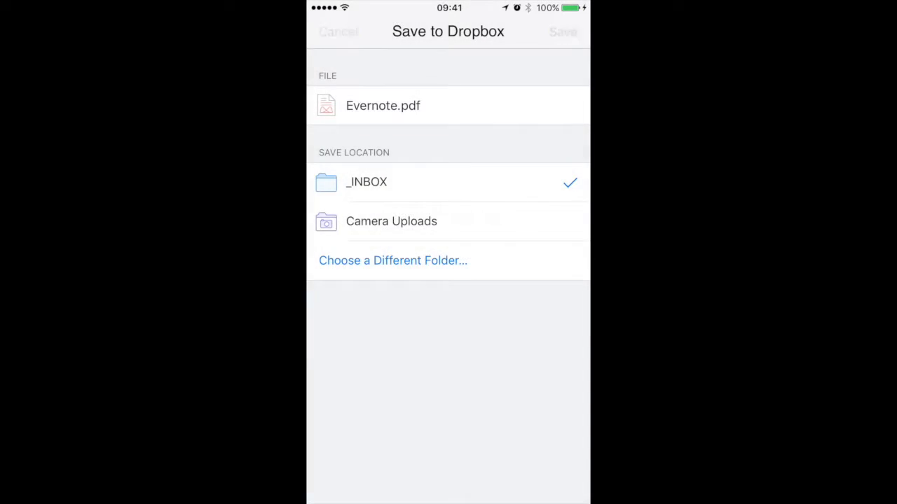
click(563, 32)
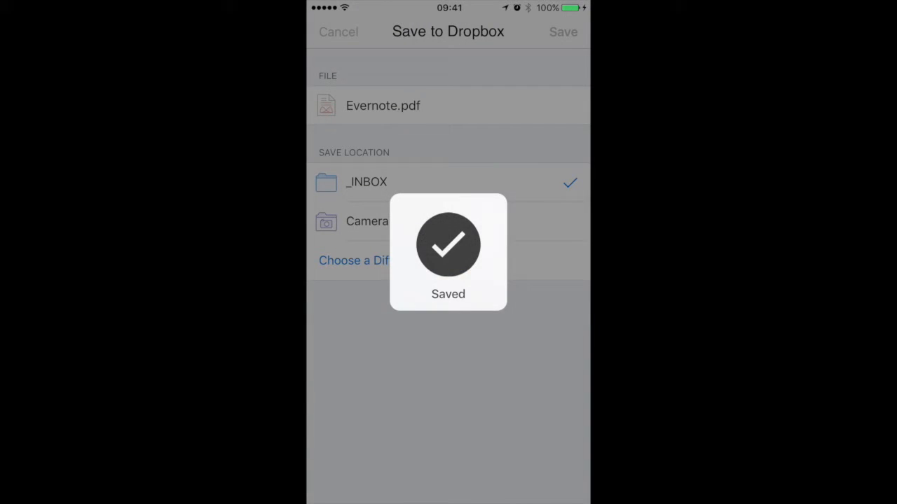